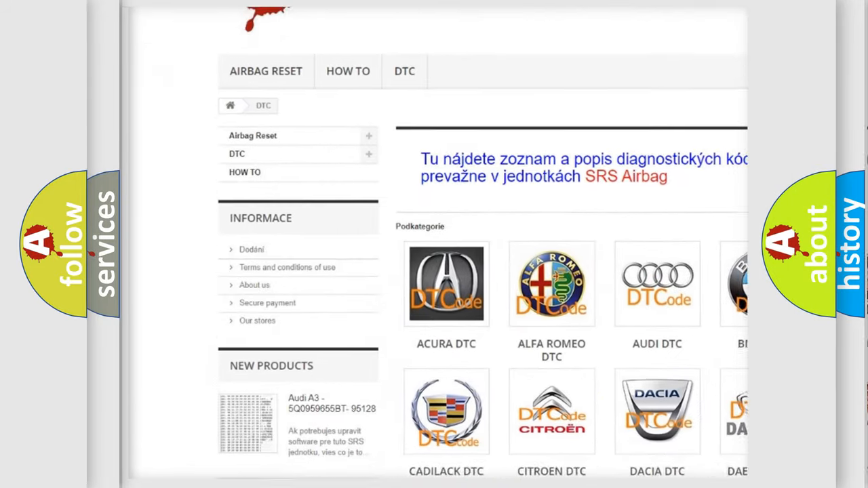
Scroll the DTC category page to reveal the manufacturer tiles from Acura through Honda.
scroll("down", 3)
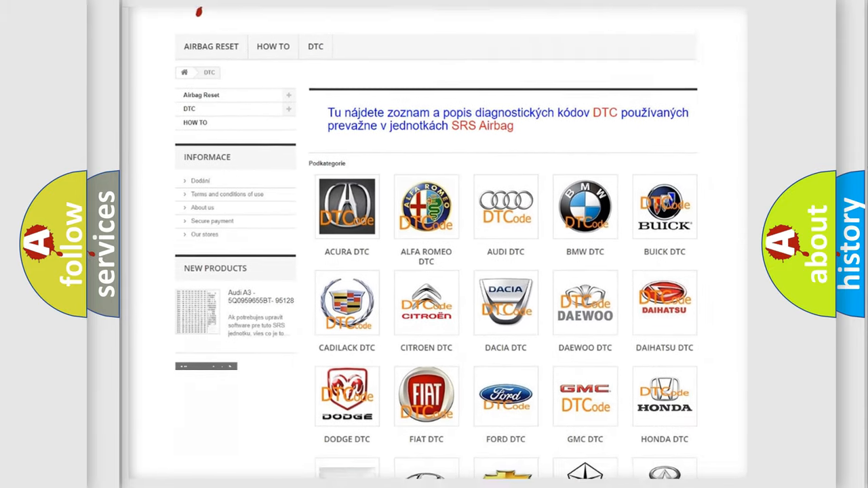
scroll("down", 3)
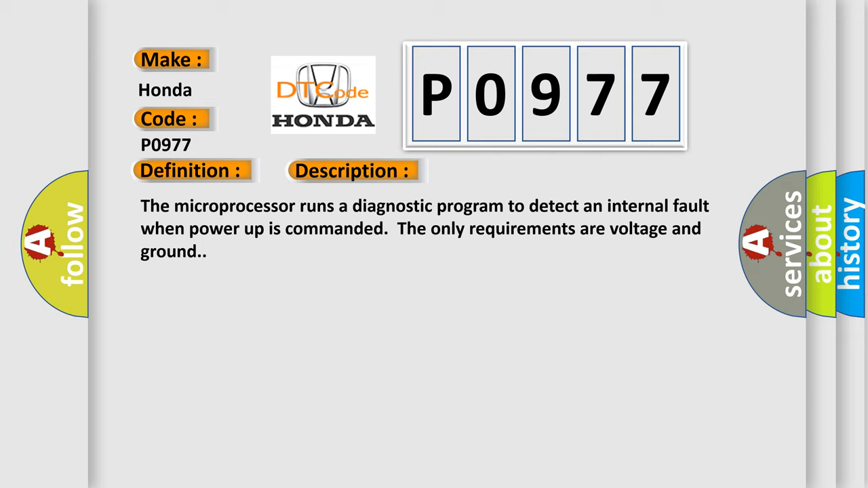
Advance the Honda P0977 slide to its Cause: control module internal write and checksum malfunctions.
left_click(500, 171)
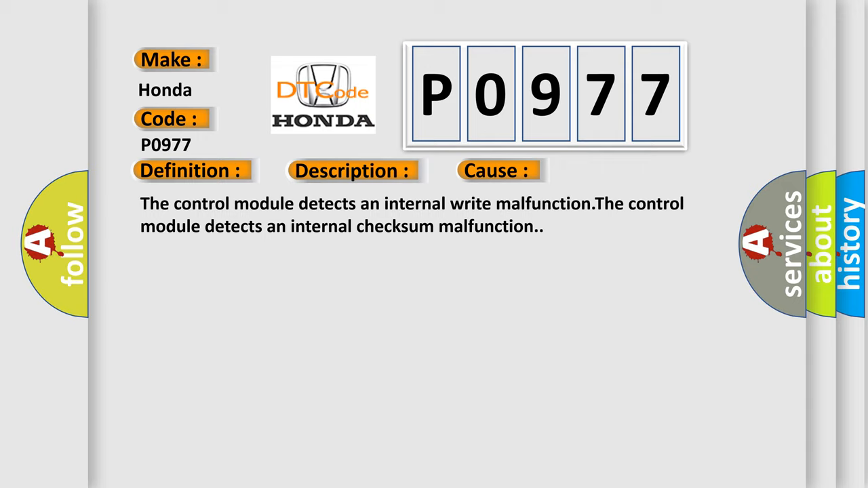